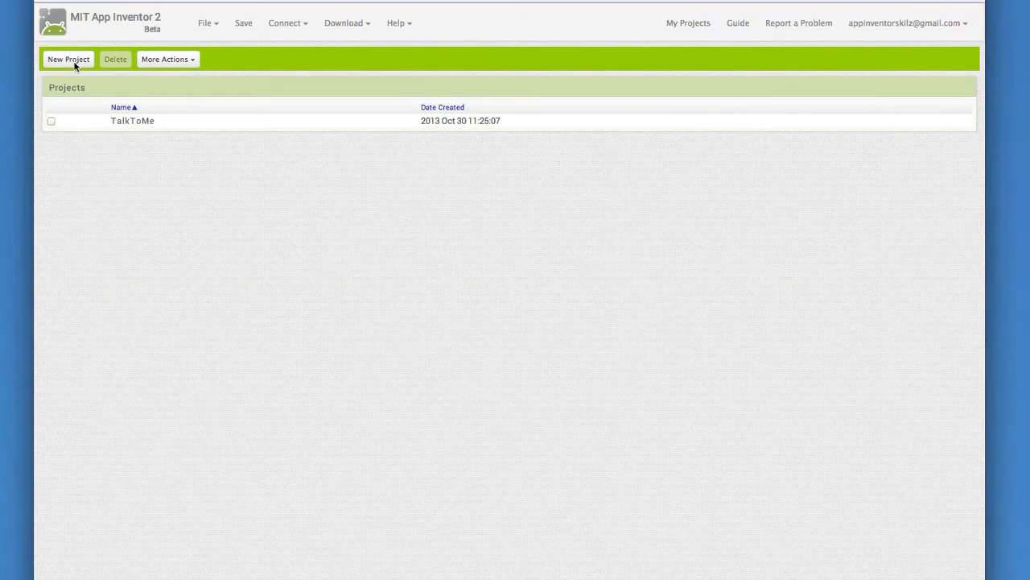
Start a new project and enter BallBounce as its name
click(67, 59)
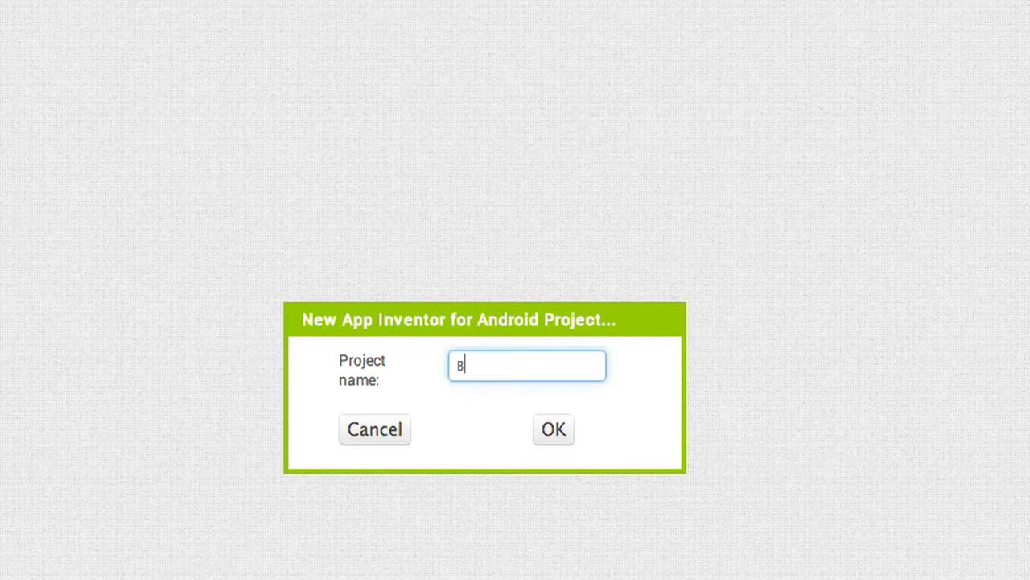
text(allBounce)
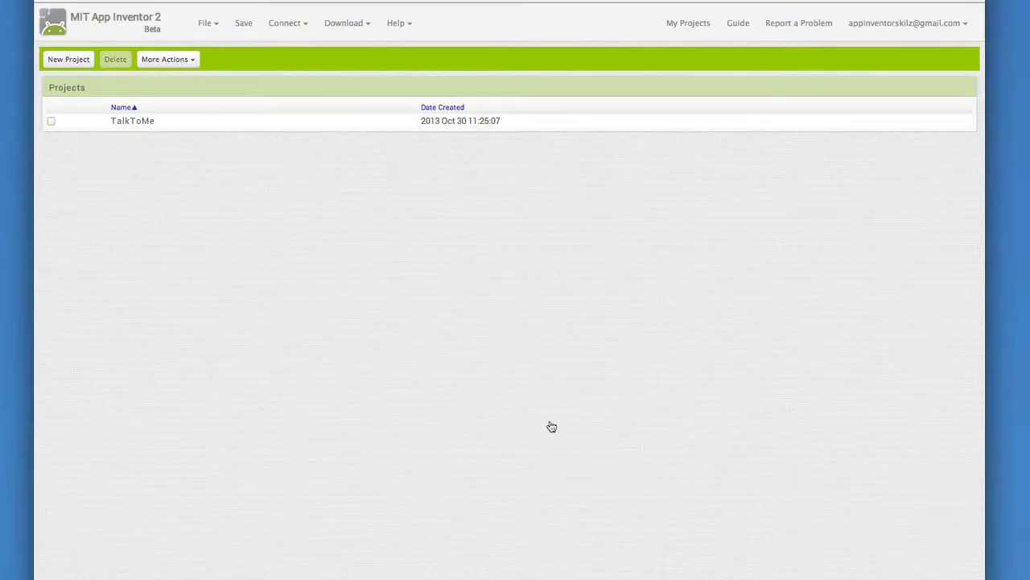
Open the new BallBounce project and turn off Screen1's Scrollable property
click(132, 120)
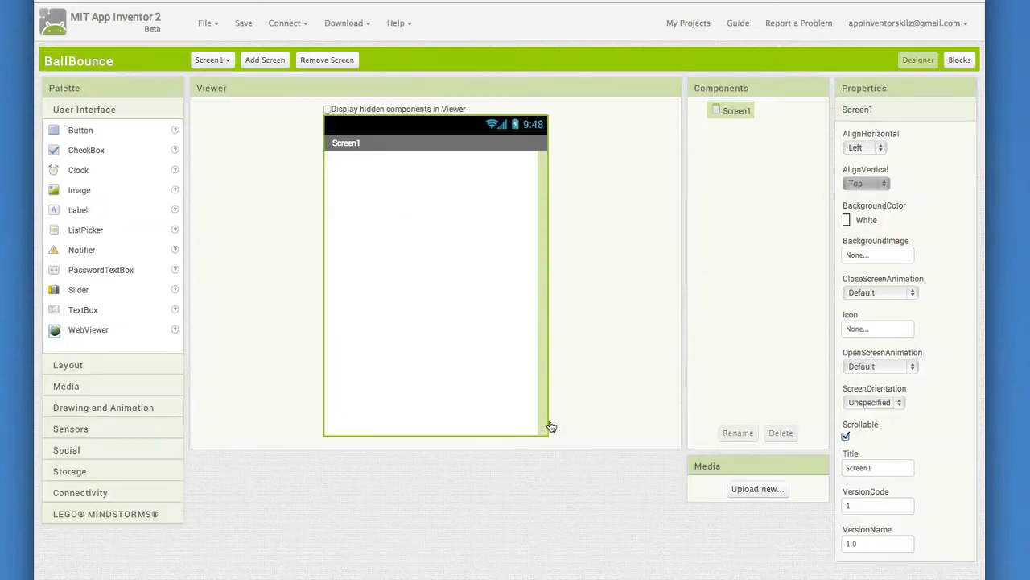
mouse_move(487, 491)
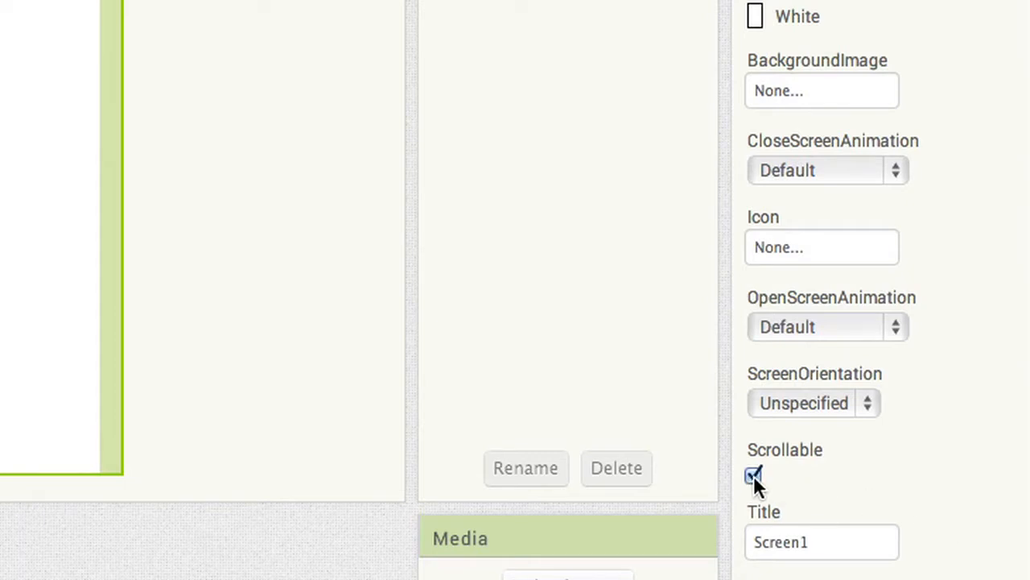
click(754, 475)
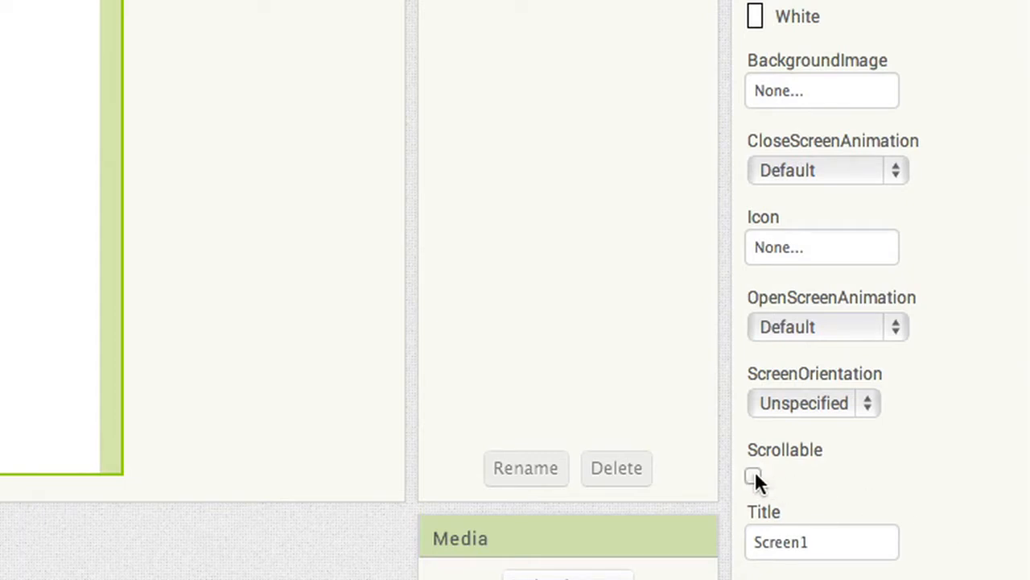
mouse_move(792, 498)
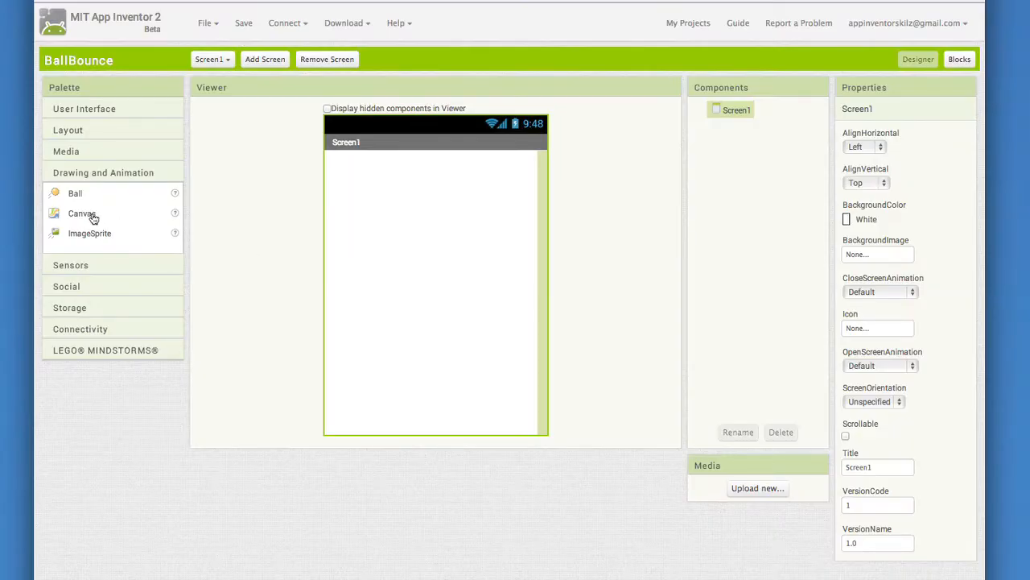
Add Canvas1 to Screen1 with Width and Height both set to Fill parent
drag(82, 213, 381, 208)
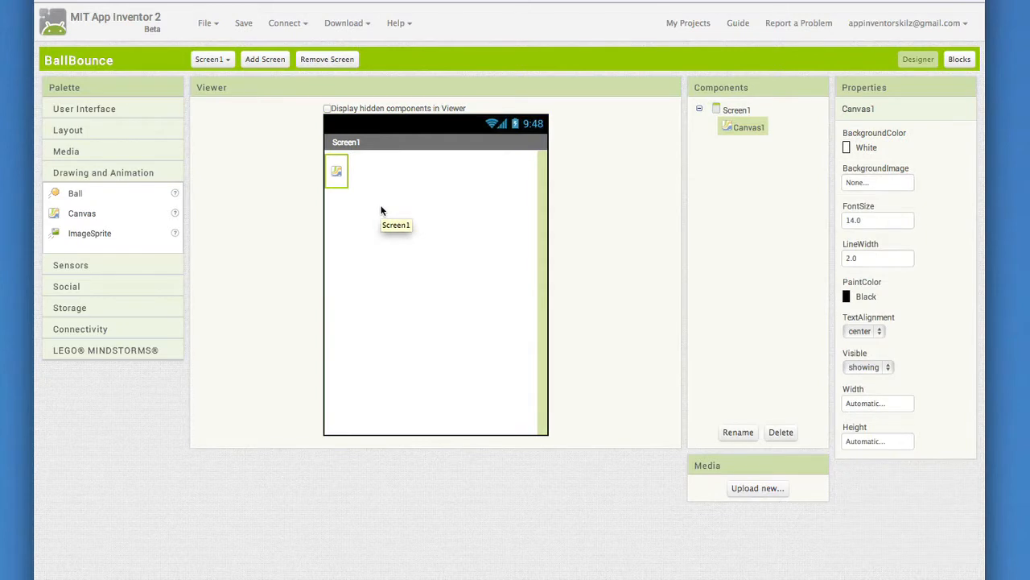
mouse_move(920, 392)
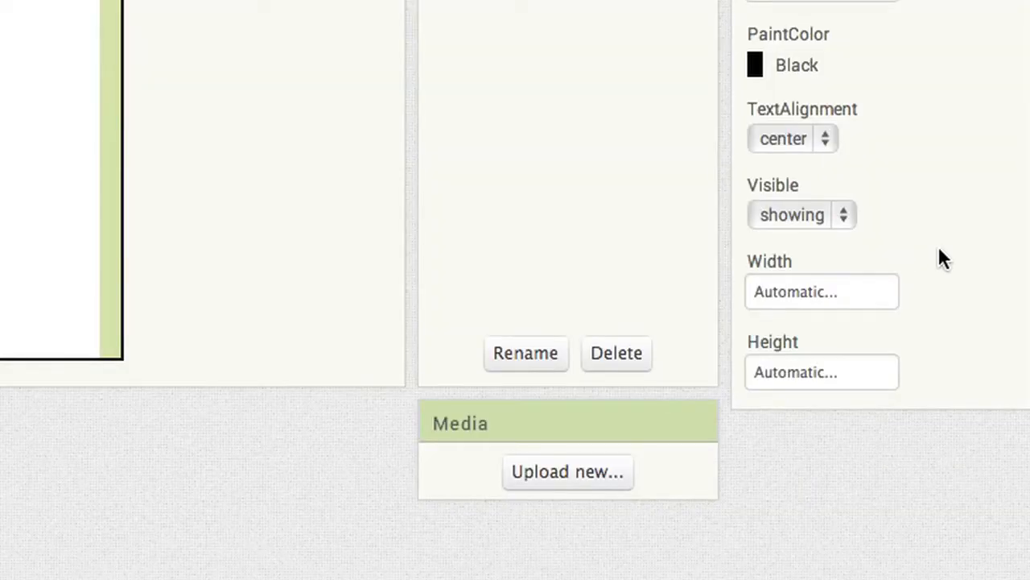
mouse_move(822, 297)
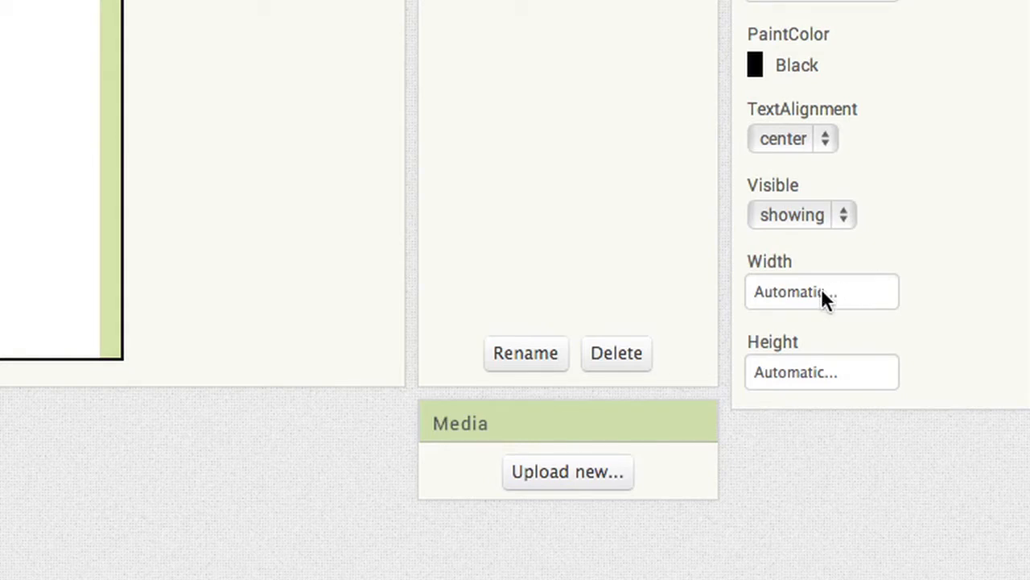
click(821, 292)
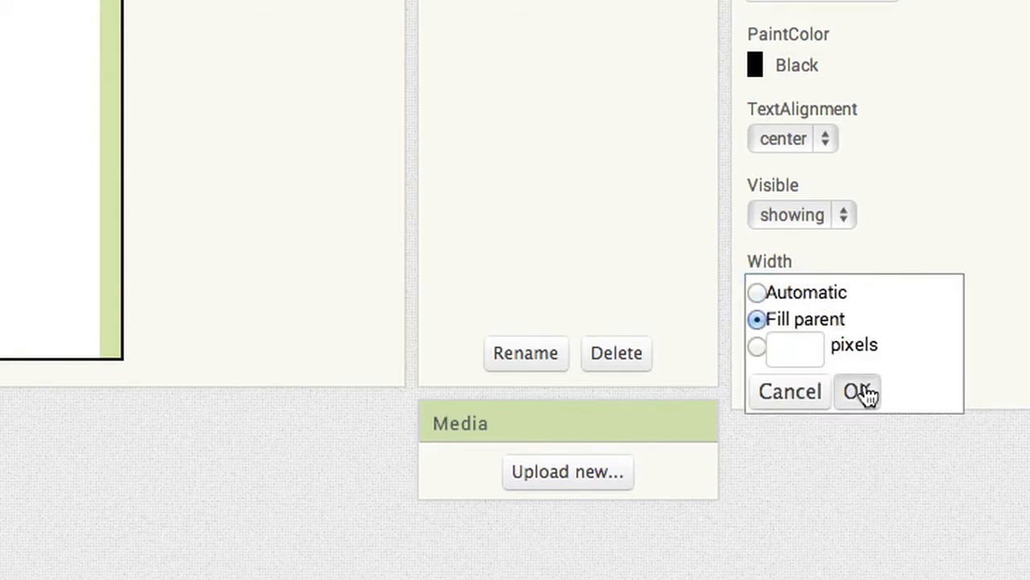
click(858, 392)
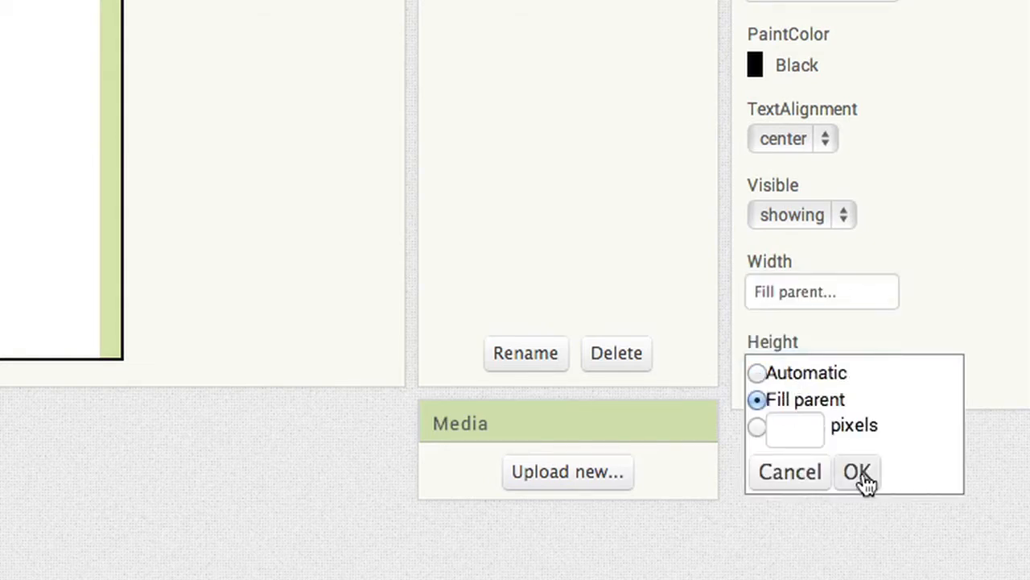
click(857, 472)
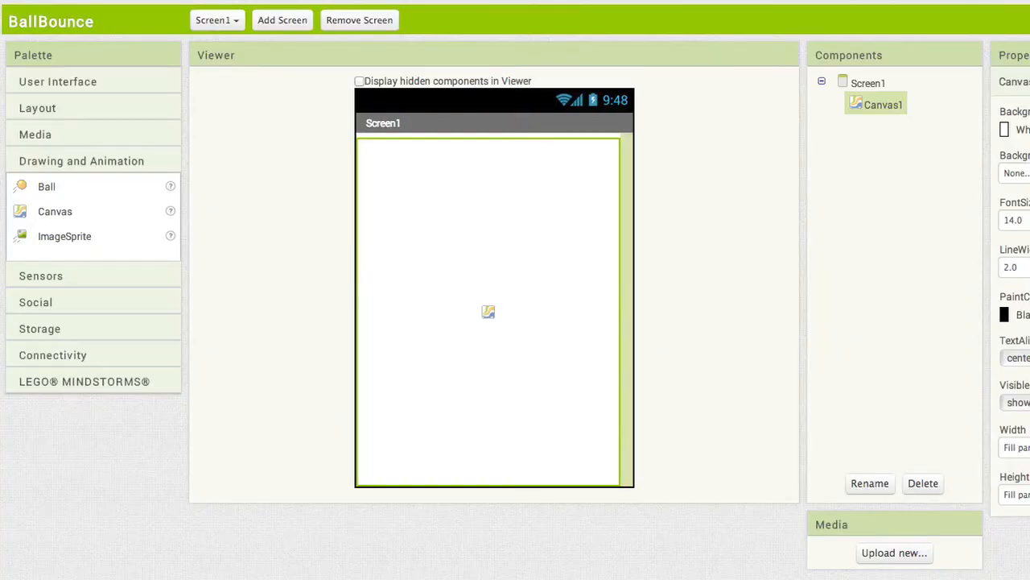
mouse_move(46, 186)
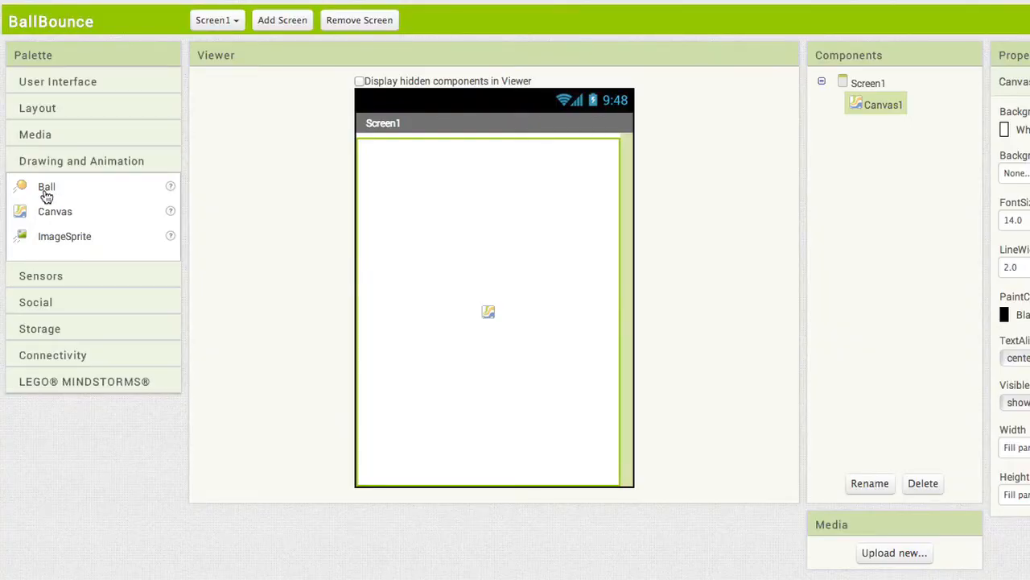
Drop Ball1 onto Canvas1 with radius 10, then move to the Blocks editor
drag(46, 186, 444, 223)
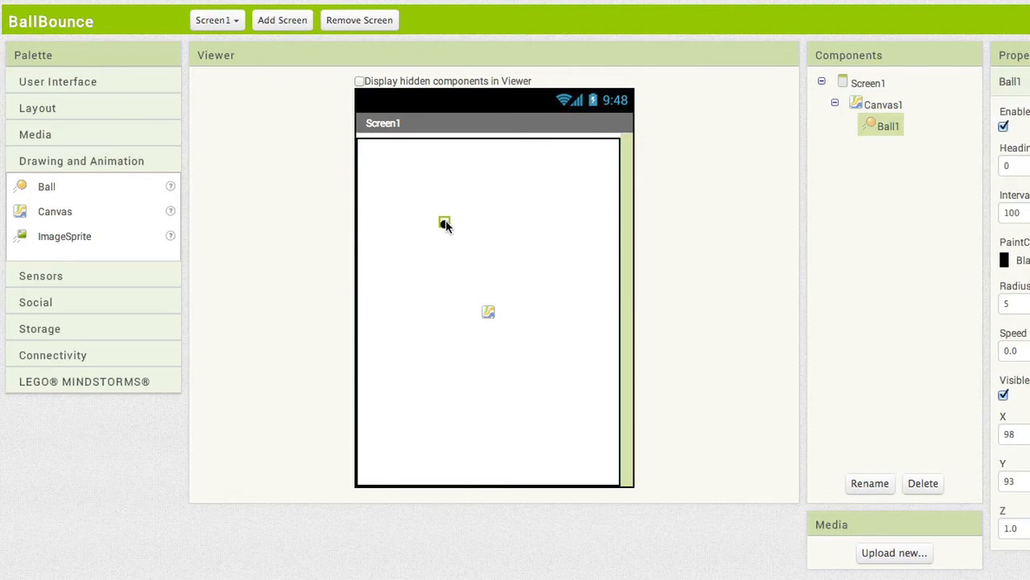
mouse_move(695, 330)
text(10)
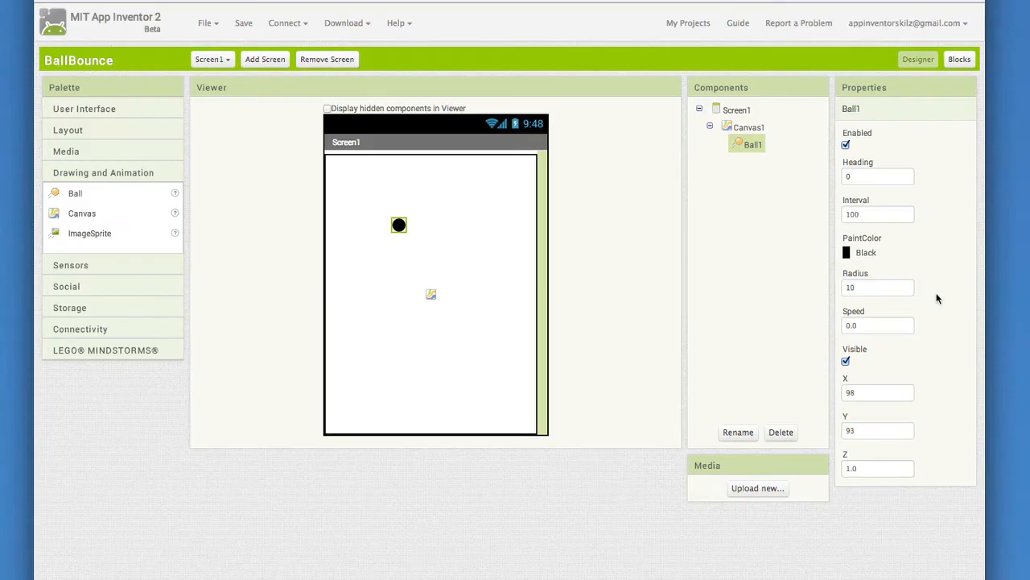
mouse_move(945, 134)
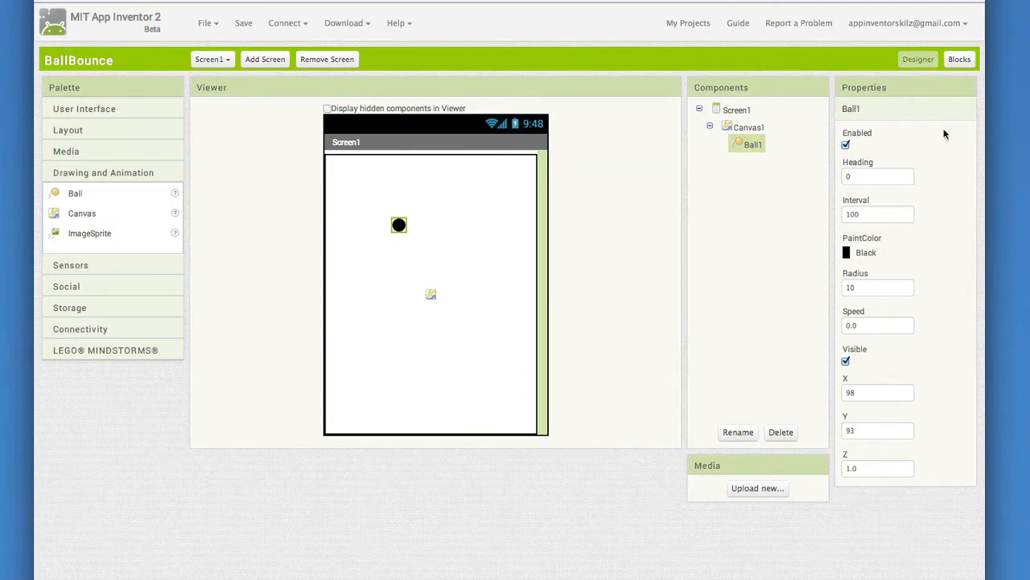
click(949, 59)
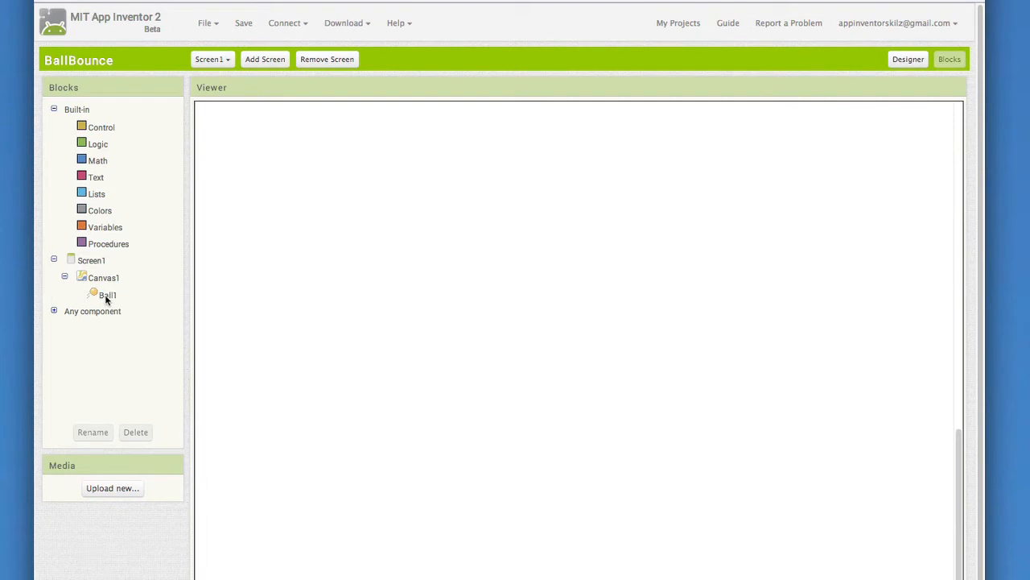
Open Ball1's block drawer and scroll to the when Ball1.Flung event block
click(107, 294)
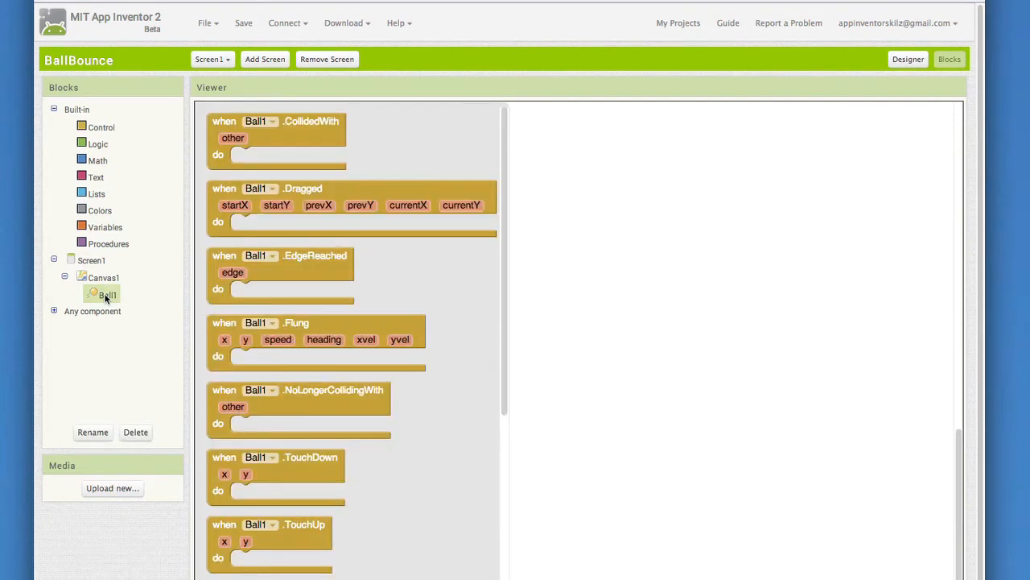
mouse_move(117, 296)
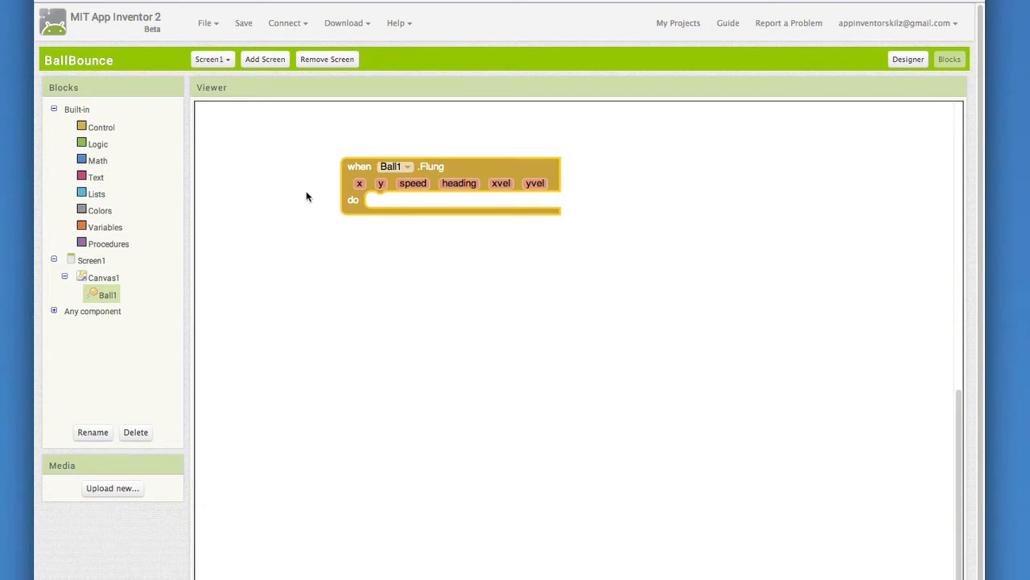
mouse_move(245, 334)
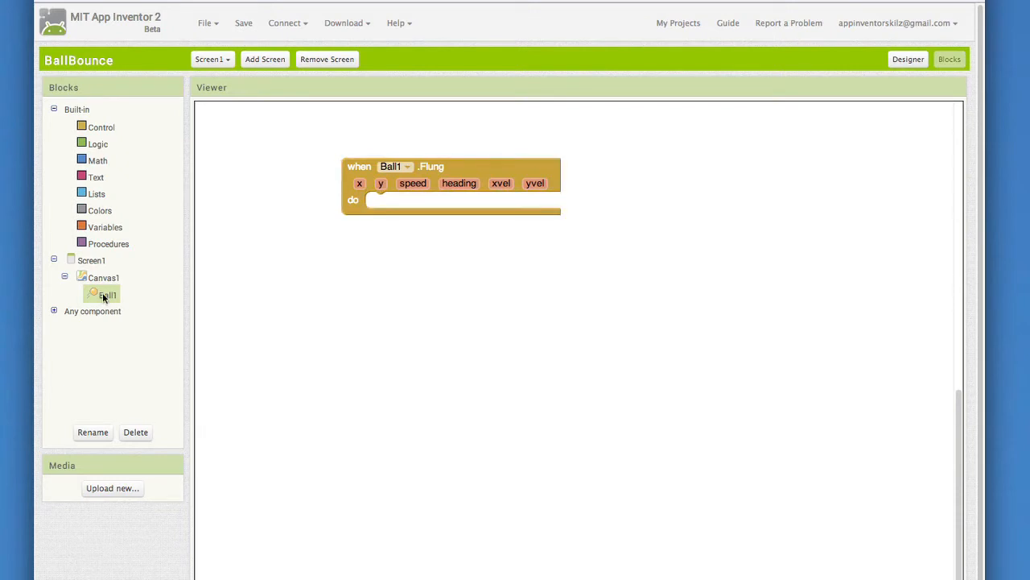
click(107, 294)
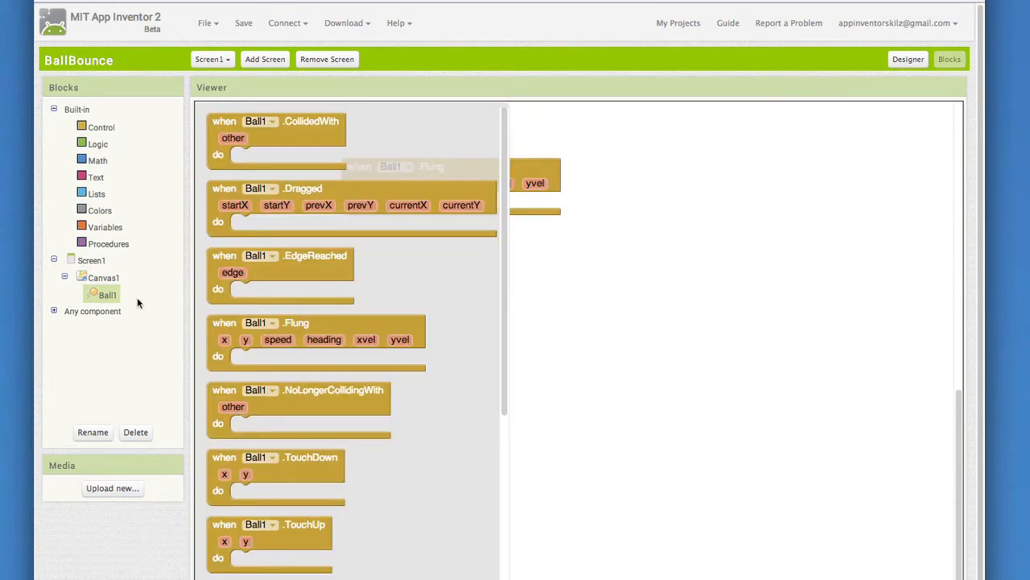
scroll(down, 3)
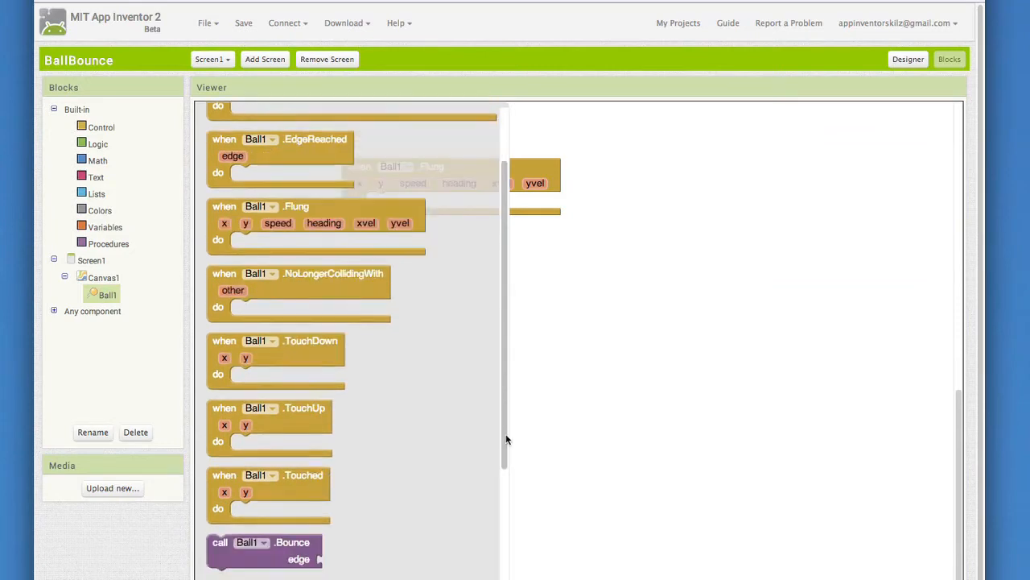
scroll(down, 3)
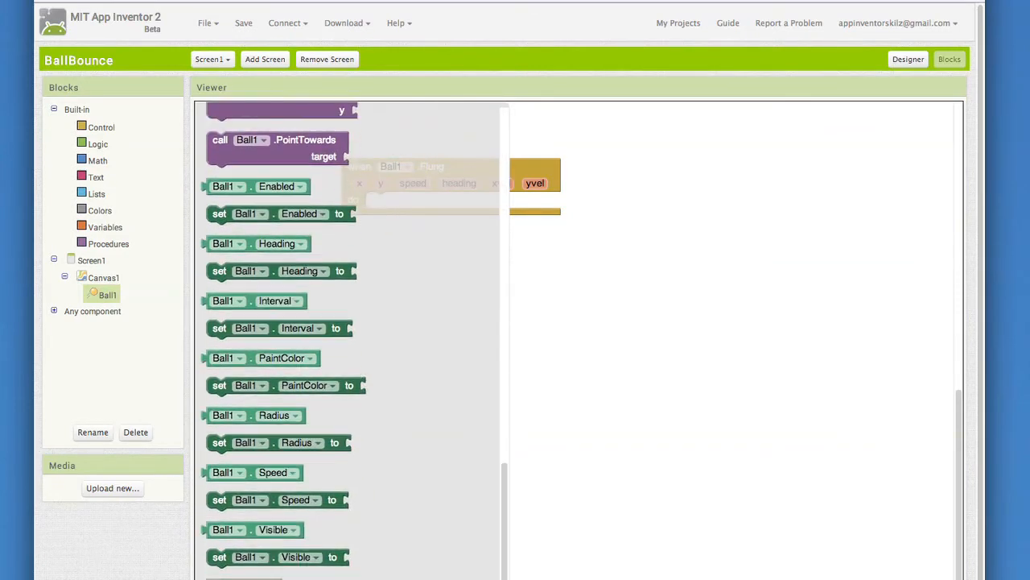
mouse_move(332, 380)
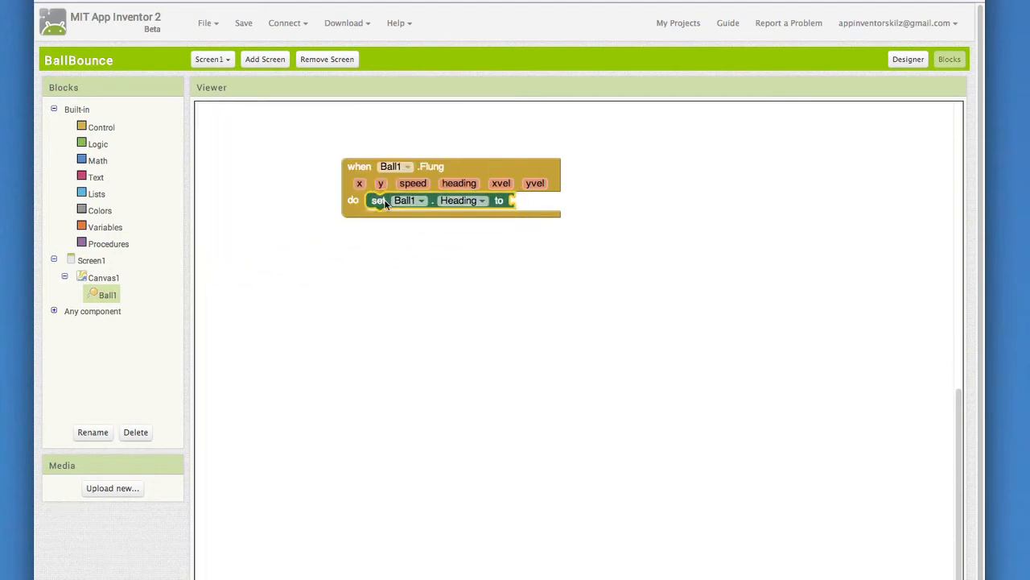
Open Ball1's drawer to place set Ball1.Heading inside the Flung handler
click(107, 294)
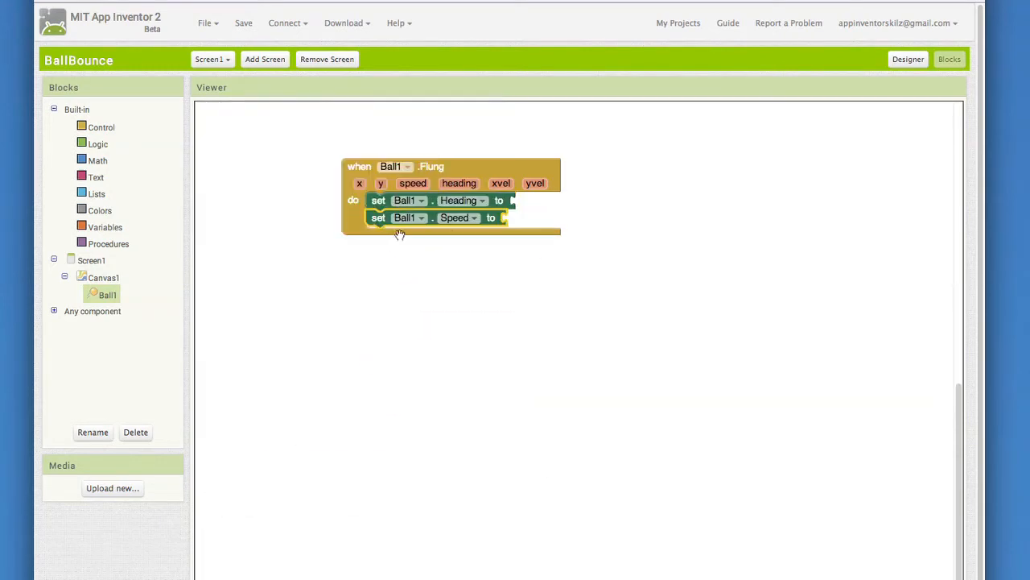
mouse_move(564, 293)
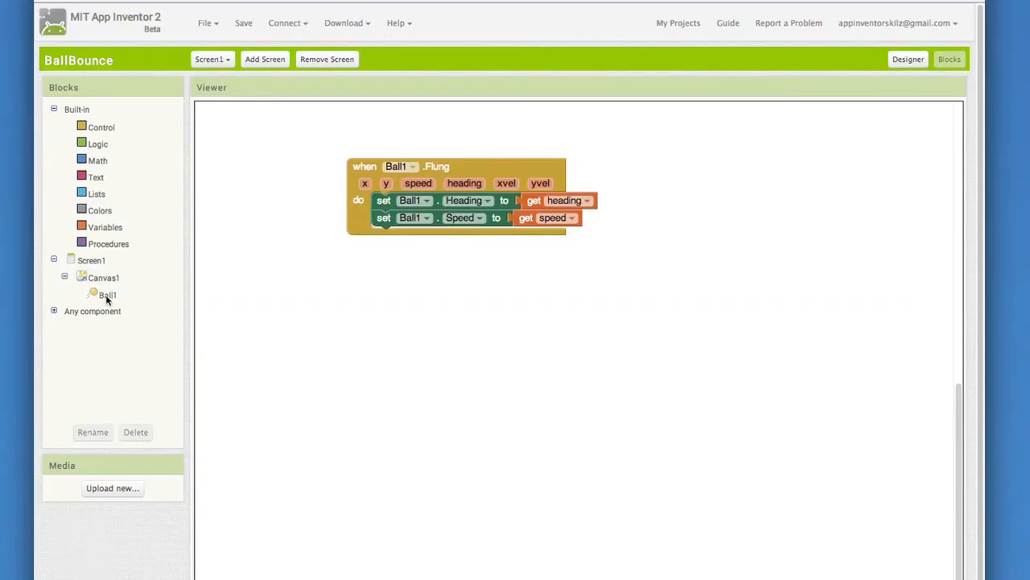
Snap call Ball1.Bounce into the EdgeReached handler and bring up the edge parameter's getter
click(107, 293)
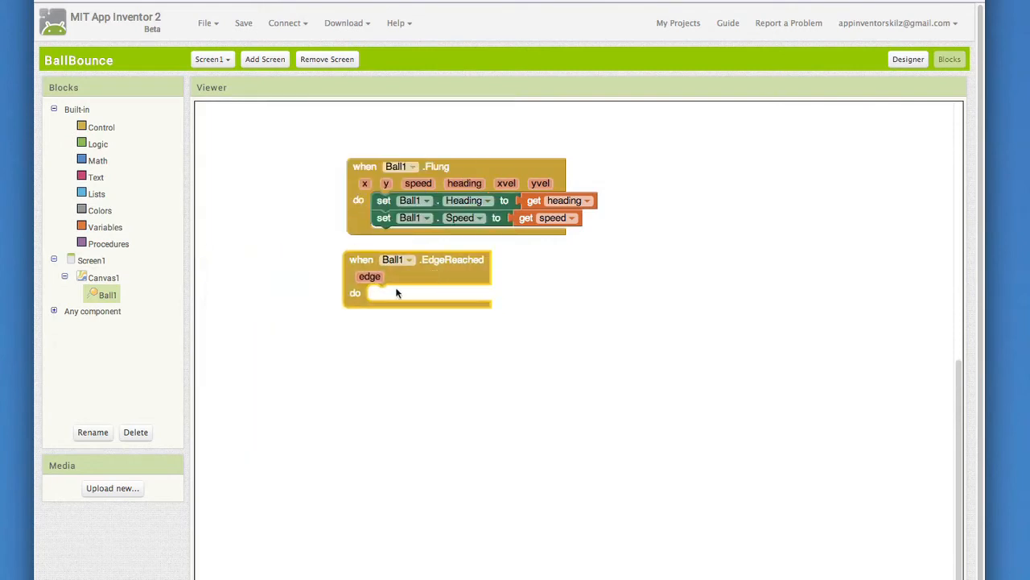
click(106, 294)
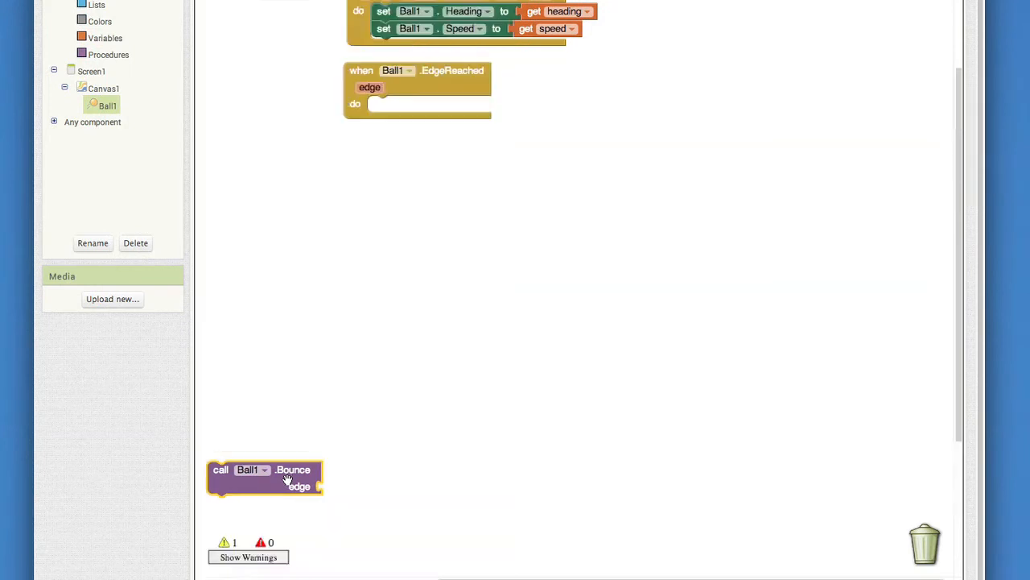
drag(264, 470, 427, 293)
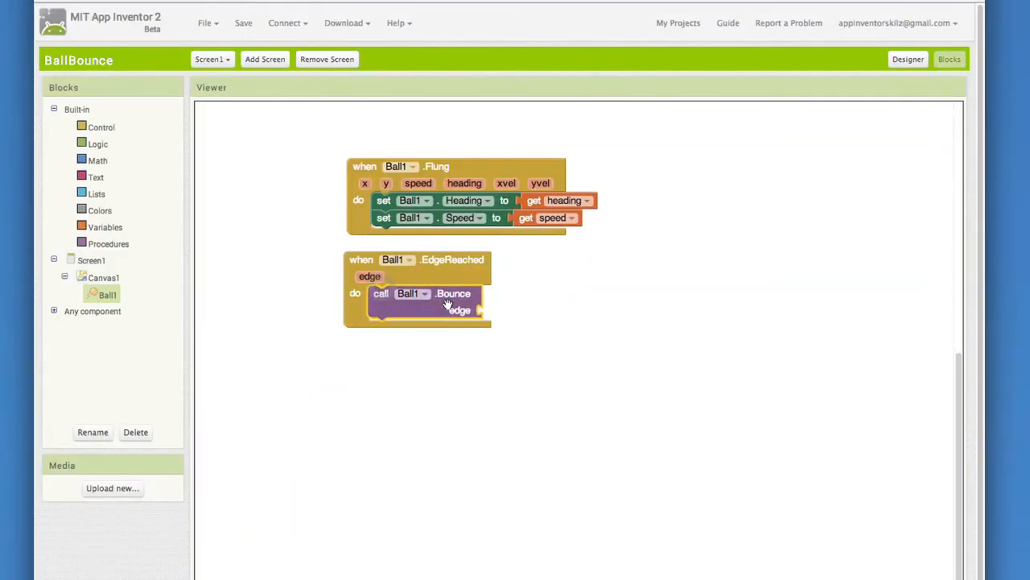
mouse_move(495, 314)
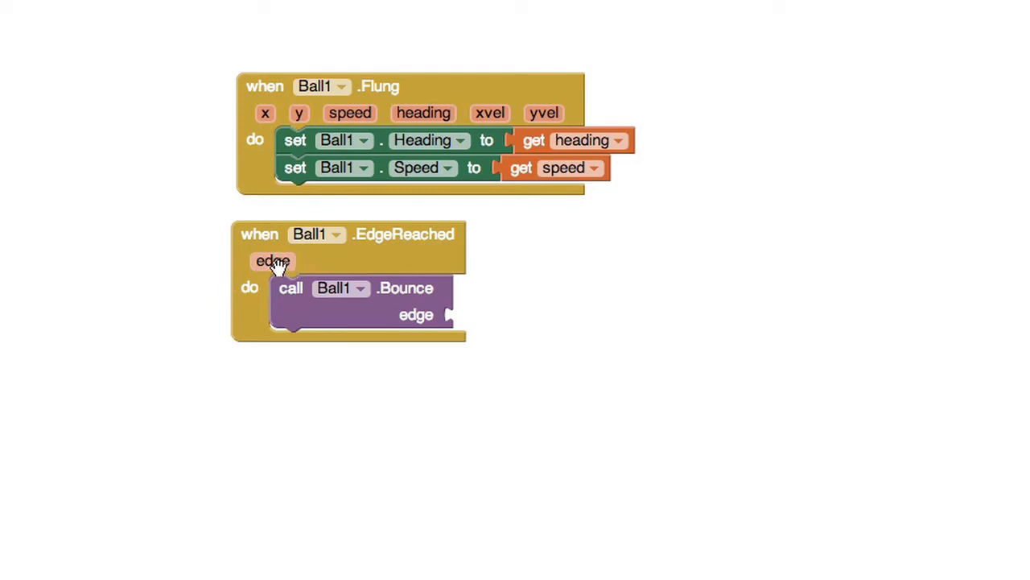
click(273, 261)
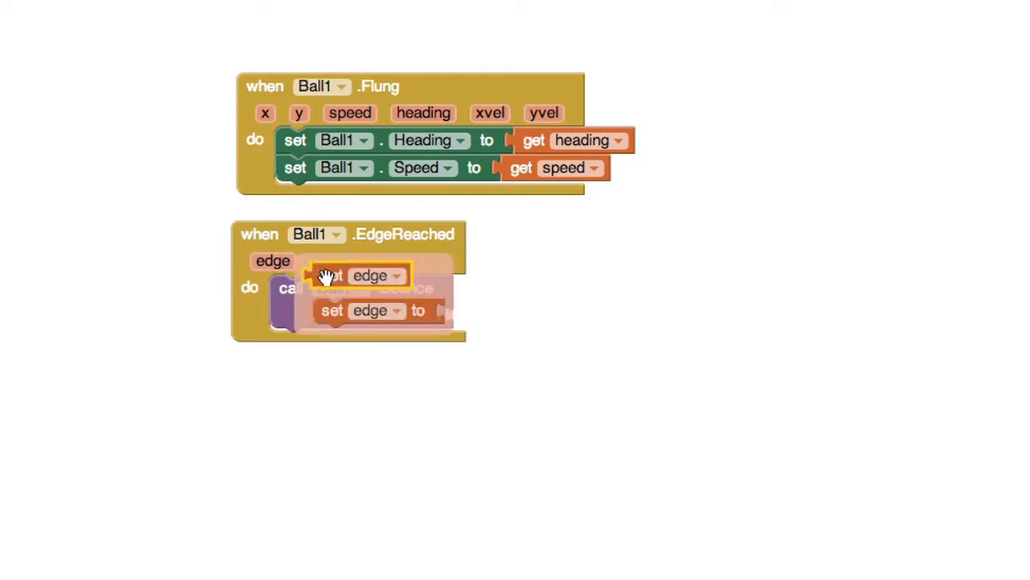